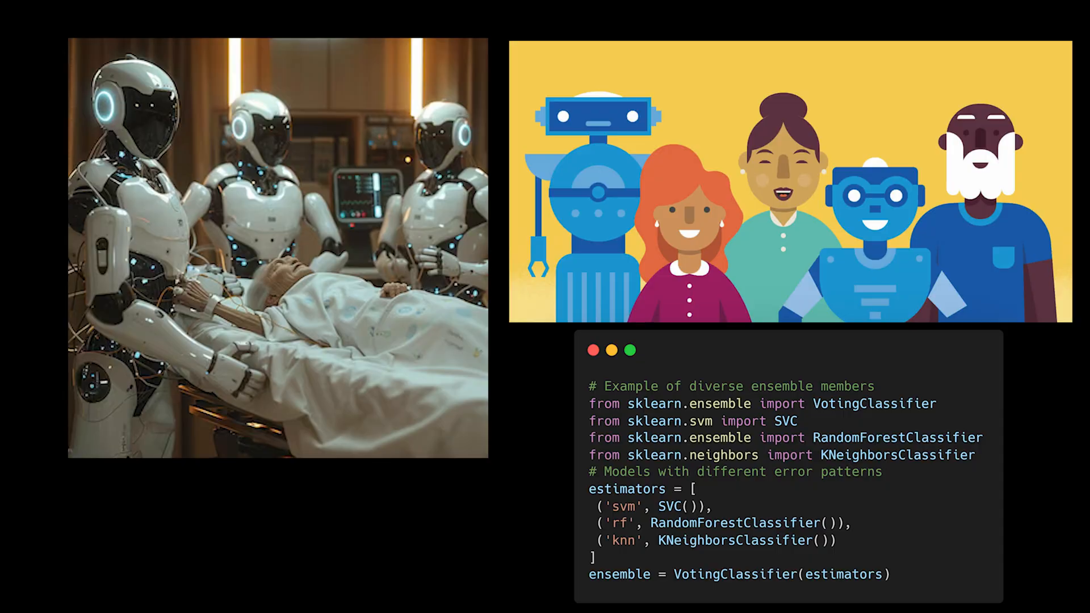
{"action": "key", "text": "Right"}
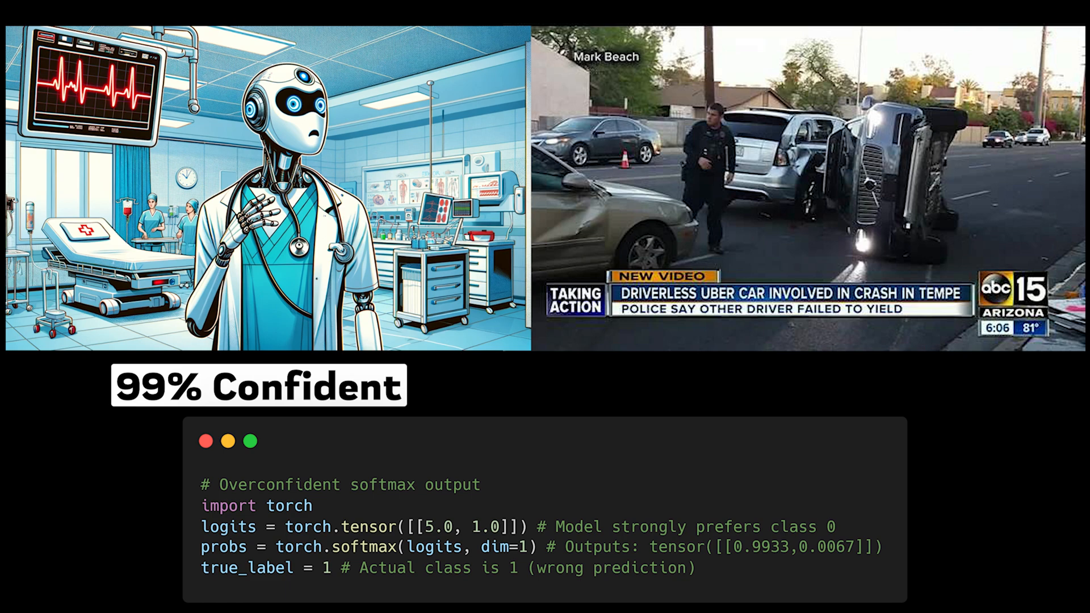